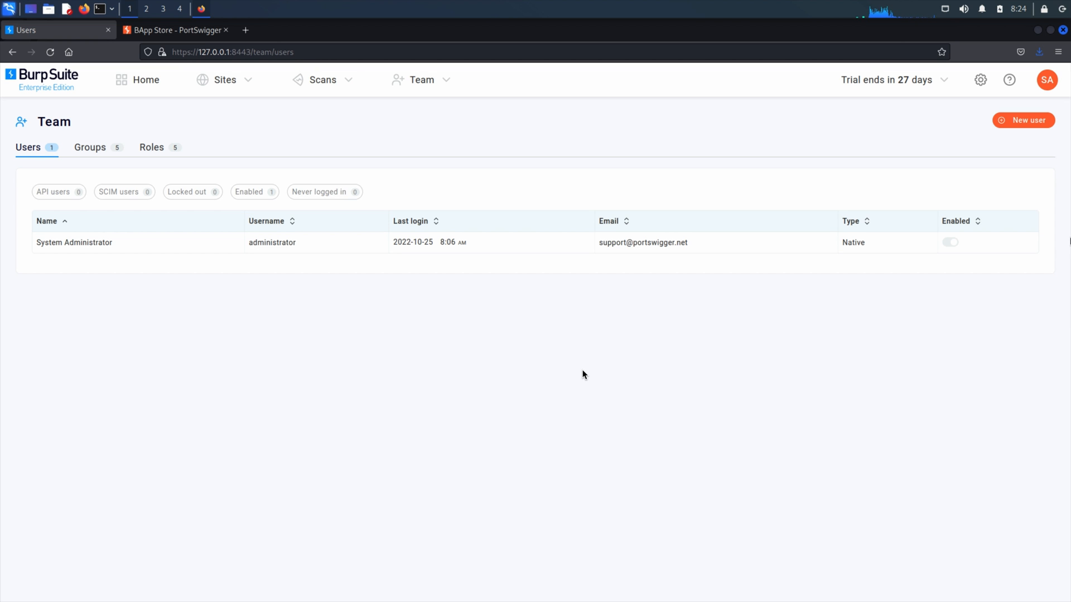
mouse_move(180, 156)
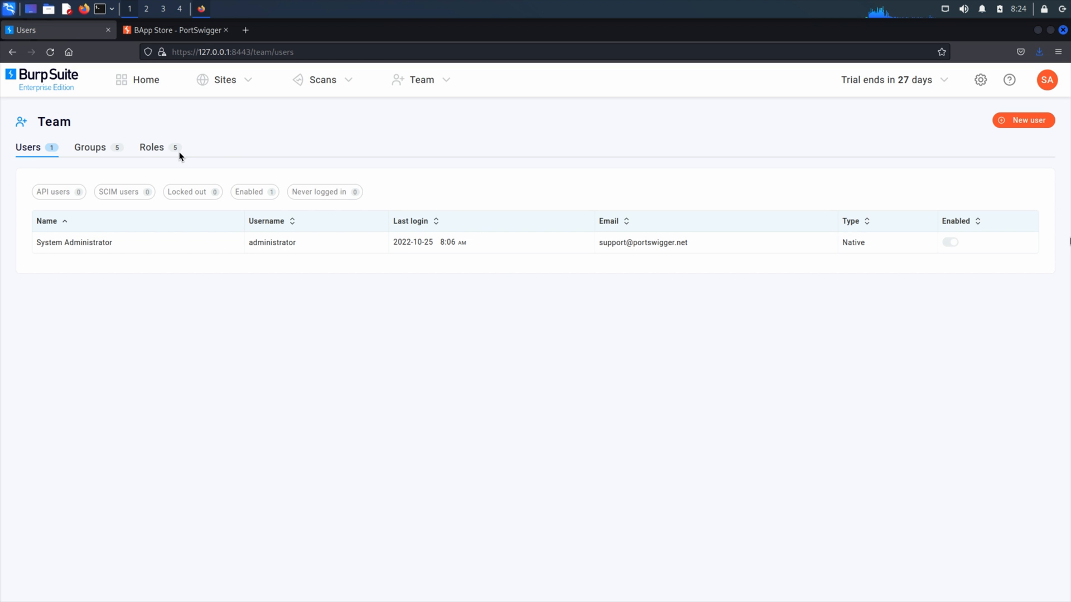
mouse_move(151, 147)
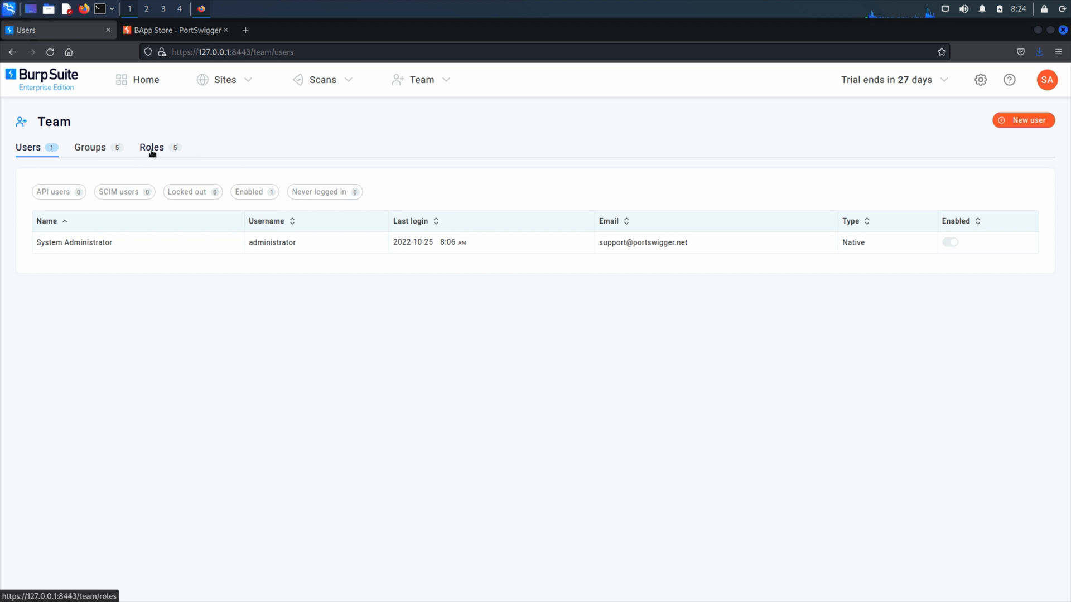
Show the Roles tab listing the five built-in team roles.
click(151, 146)
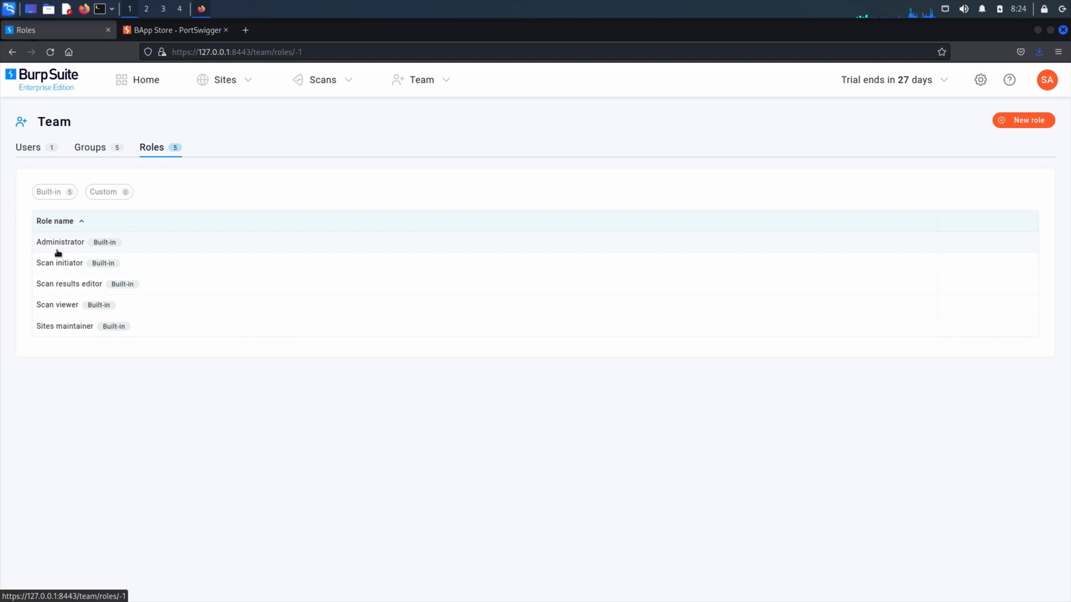
Open the Administrator role's permissions and highlight 'Manage extensions' under Settings.
click(61, 241)
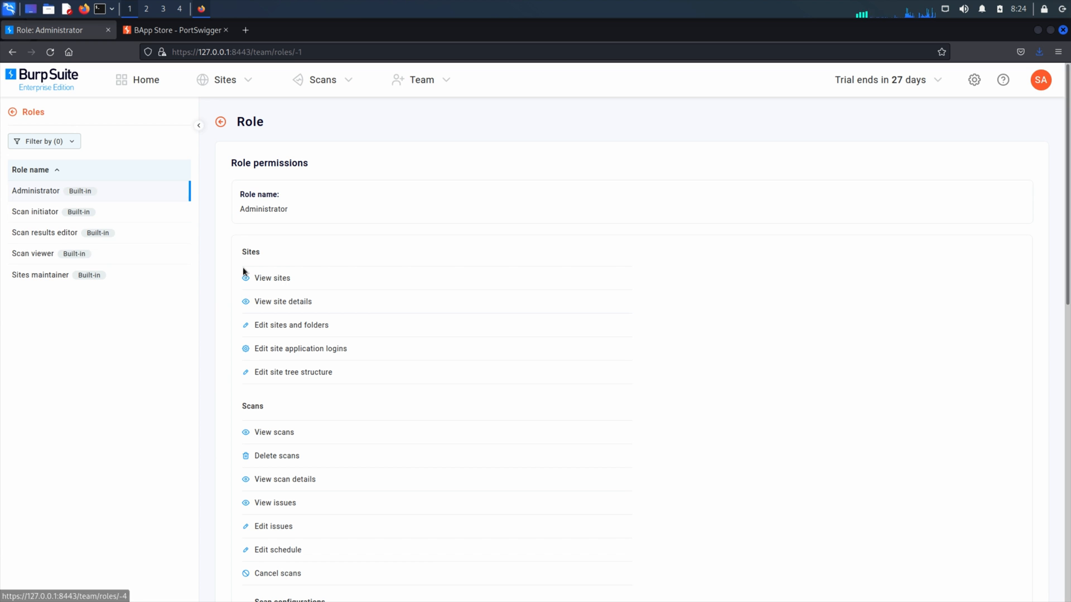
mouse_move(484, 365)
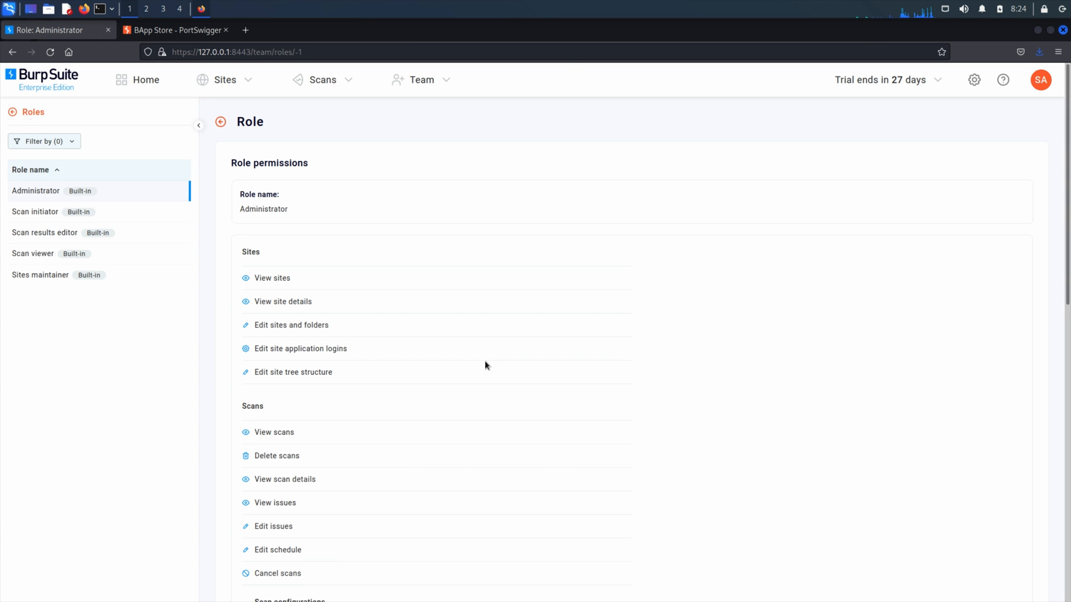
scroll(down, 3)
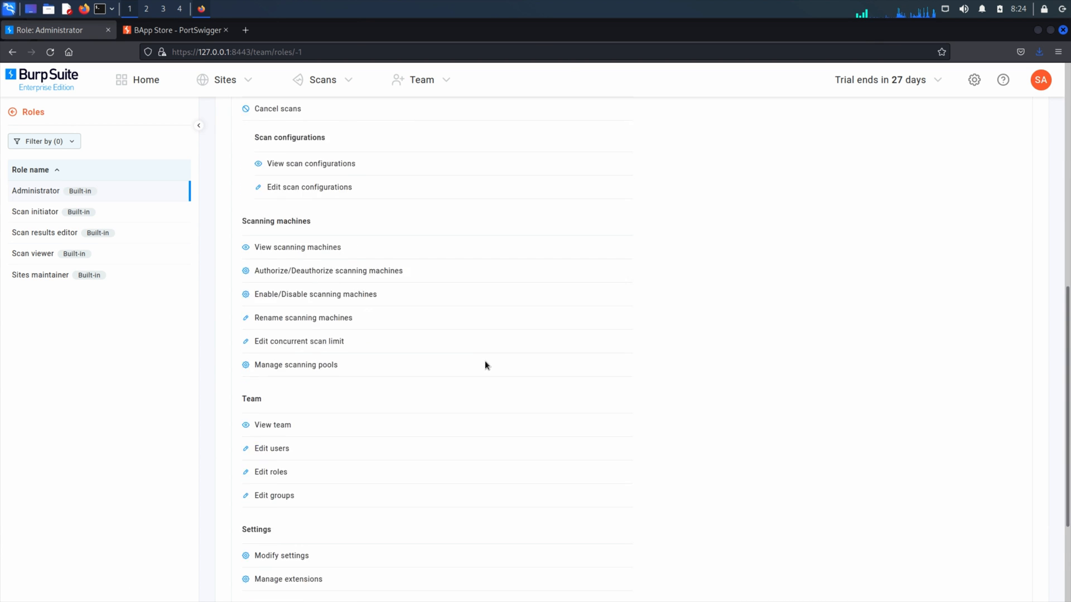
scroll(down, 3)
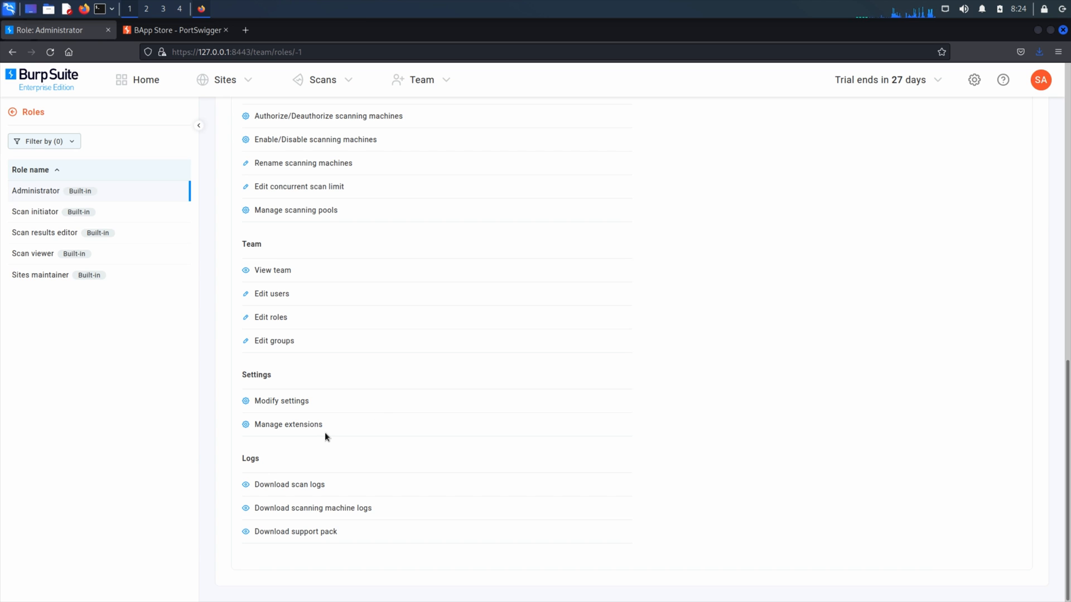
double_click(287, 424)
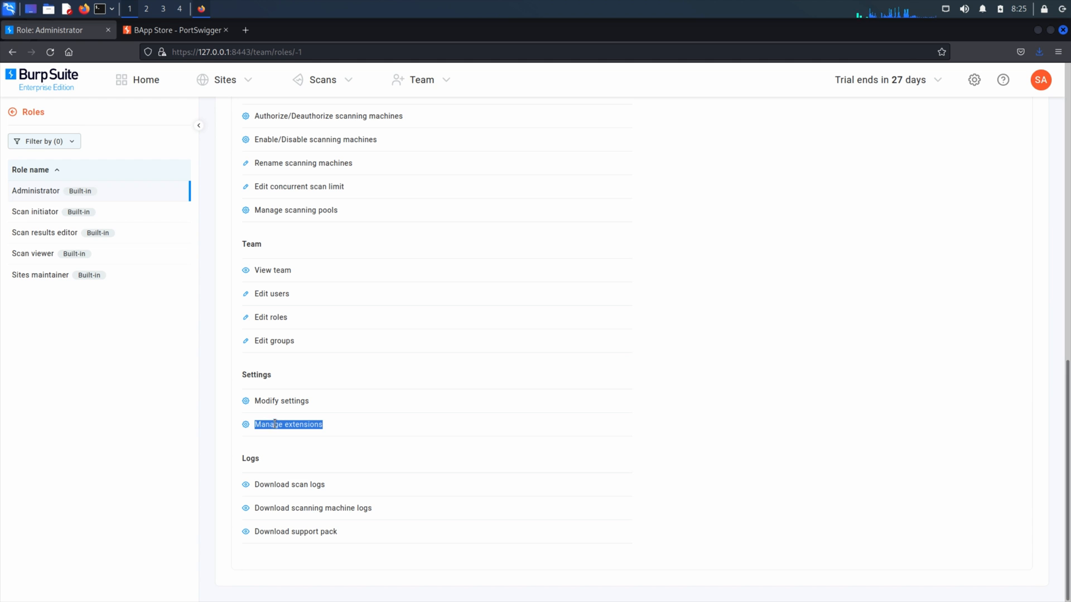
mouse_move(386, 431)
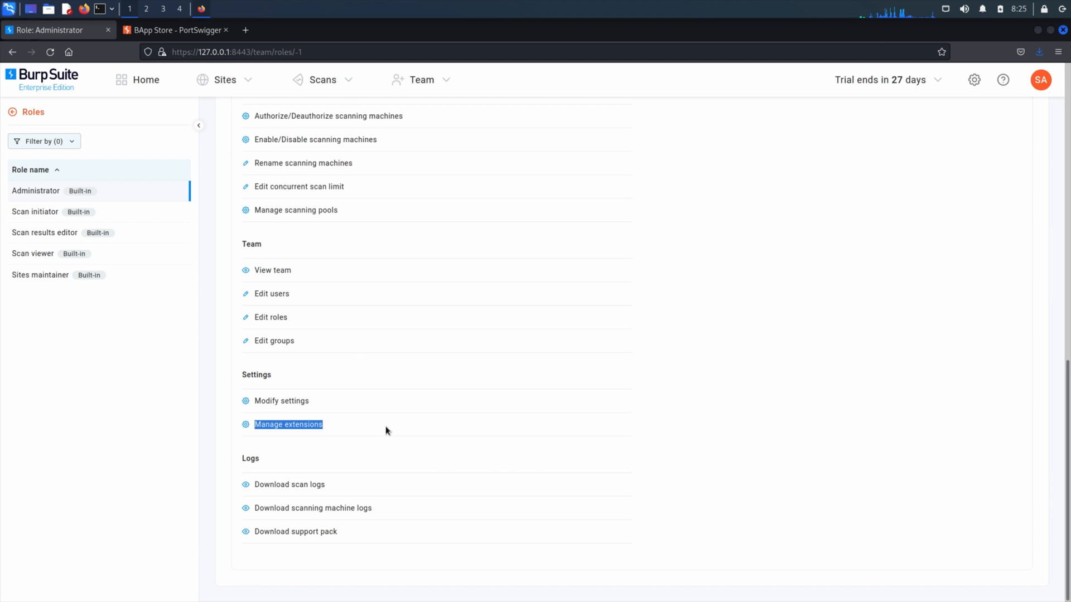
Filter the BApp Store to Enterprise extensions and download the Backslash Powered Scanner BApp.
click(173, 29)
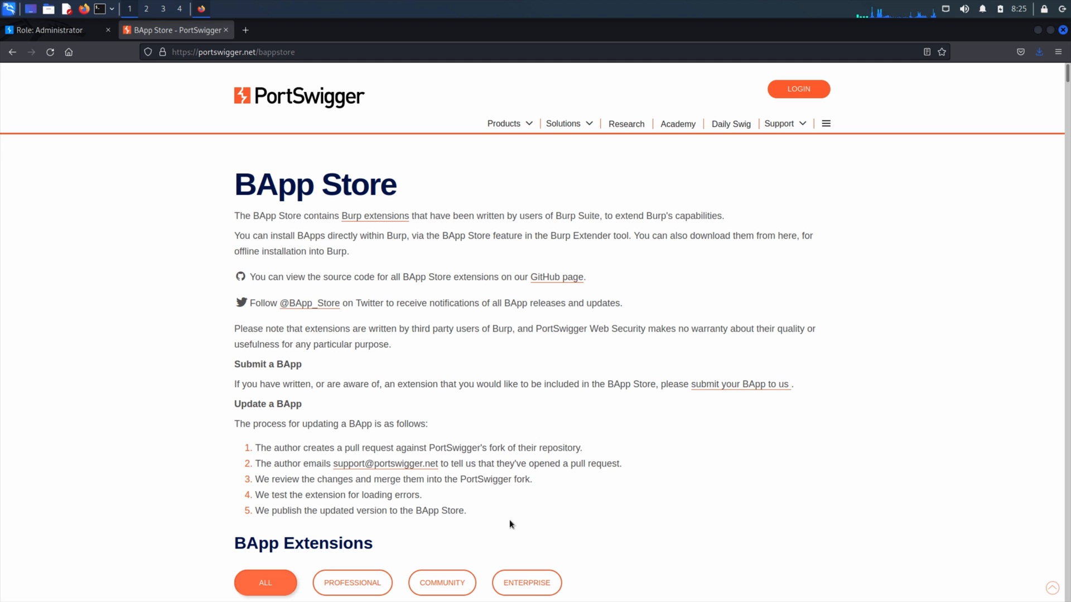
click(526, 582)
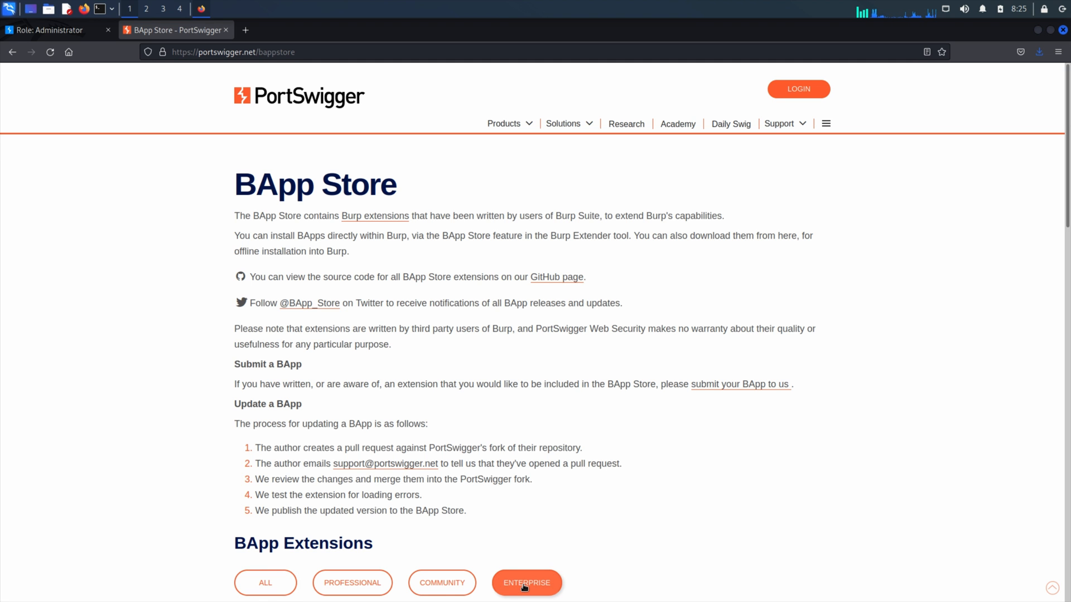
scroll(down, 3)
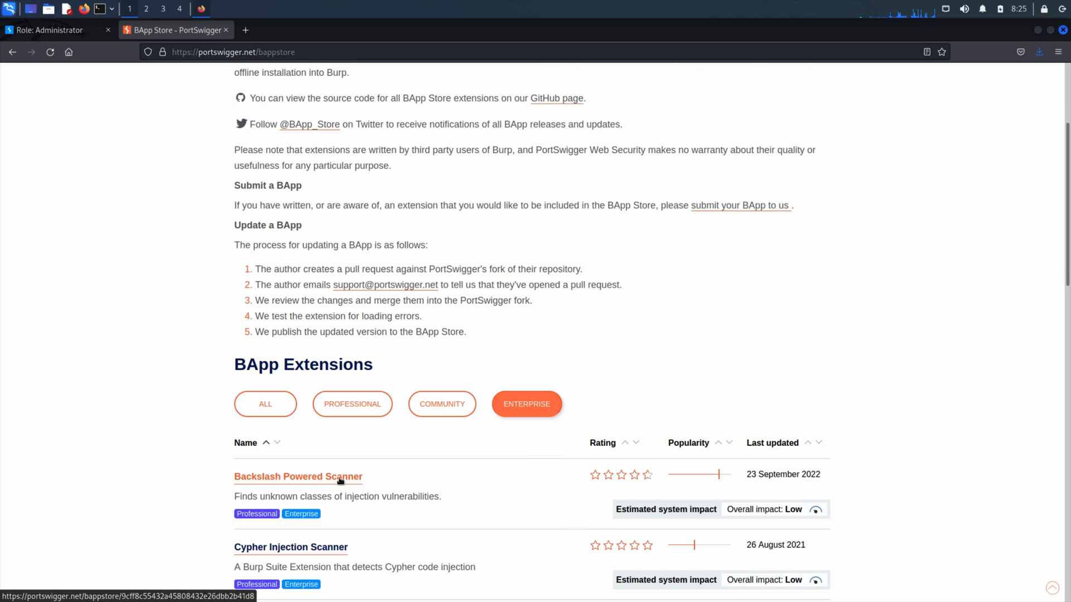
click(298, 477)
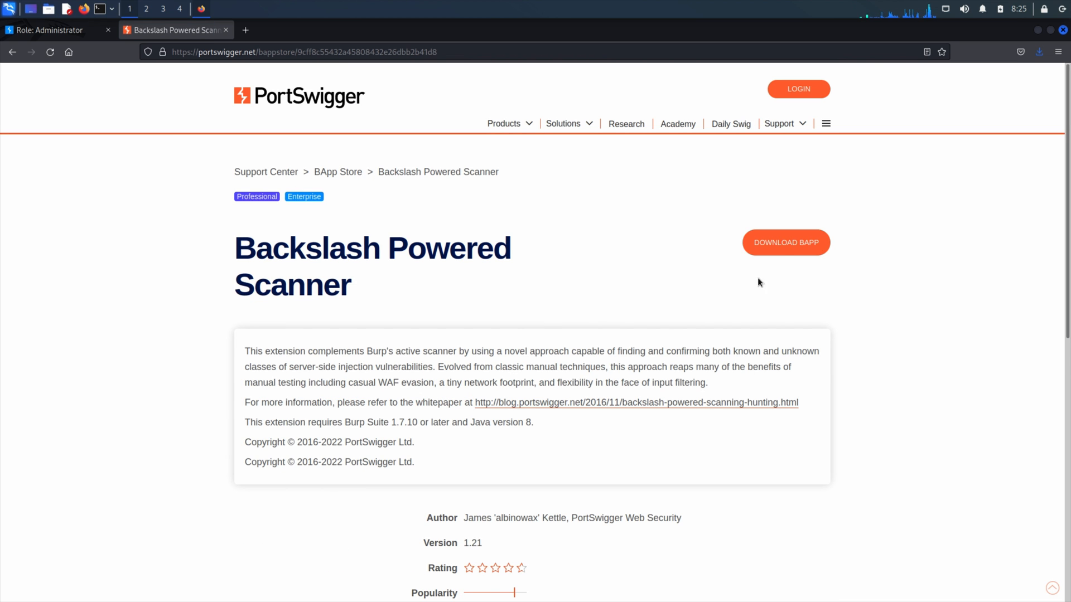
click(785, 243)
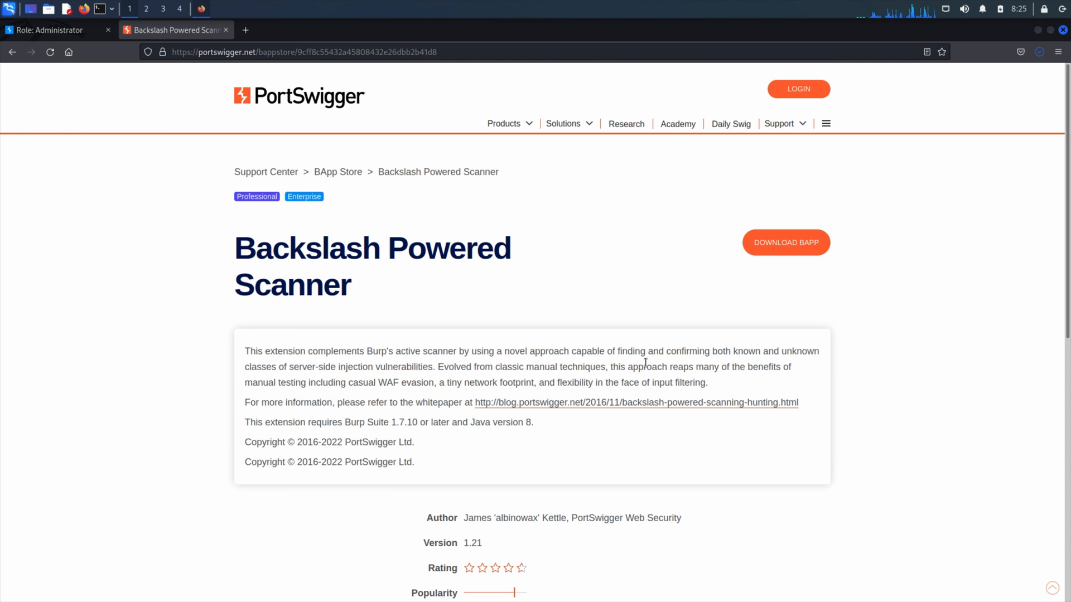
Go to Settings > Extensions to view the empty Extension library.
click(52, 30)
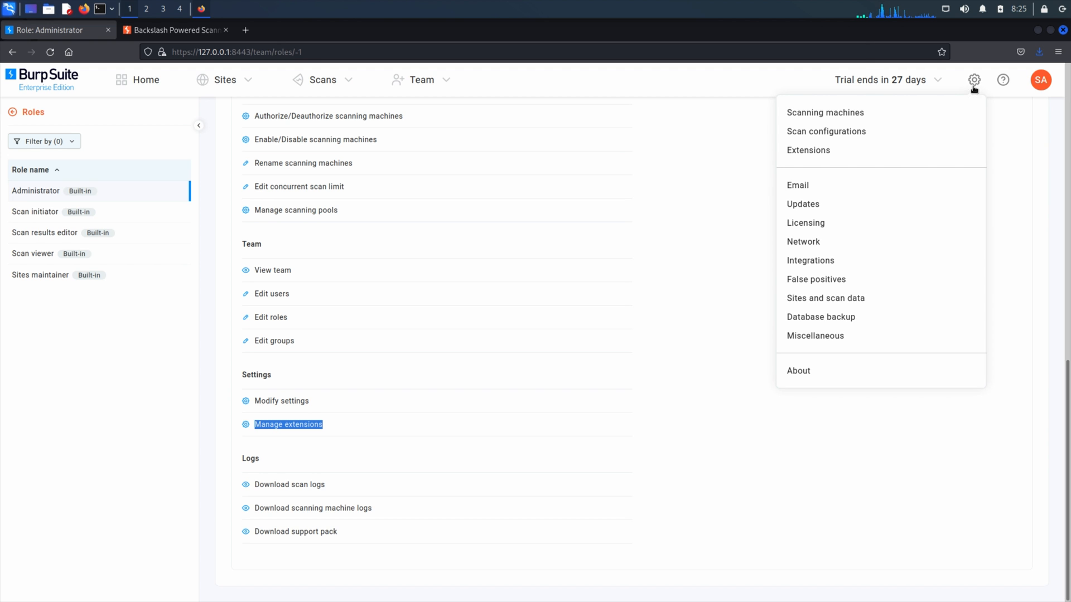
mouse_move(808, 150)
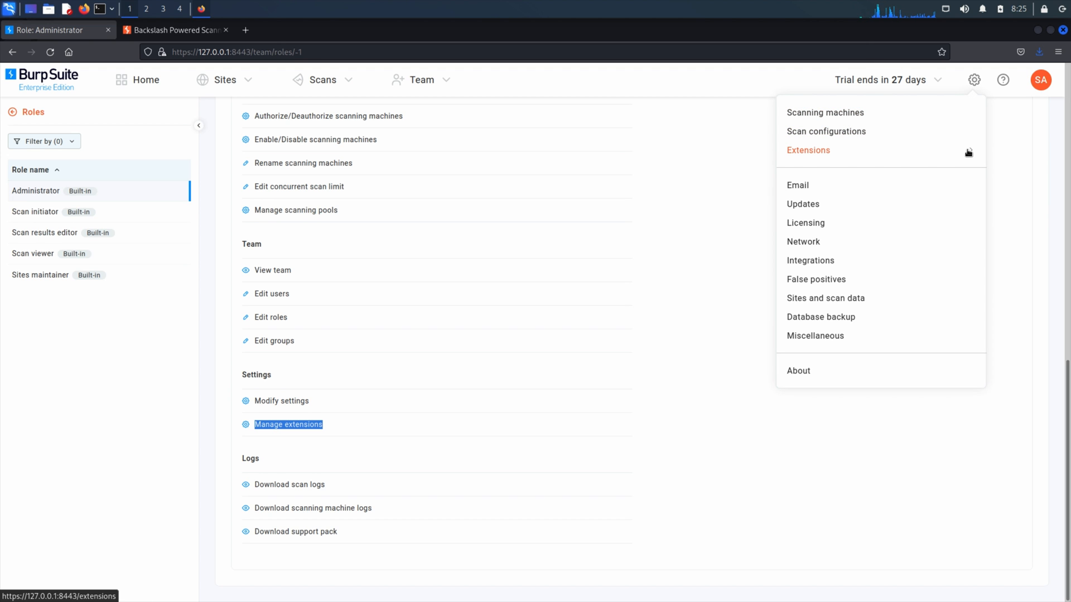
click(808, 150)
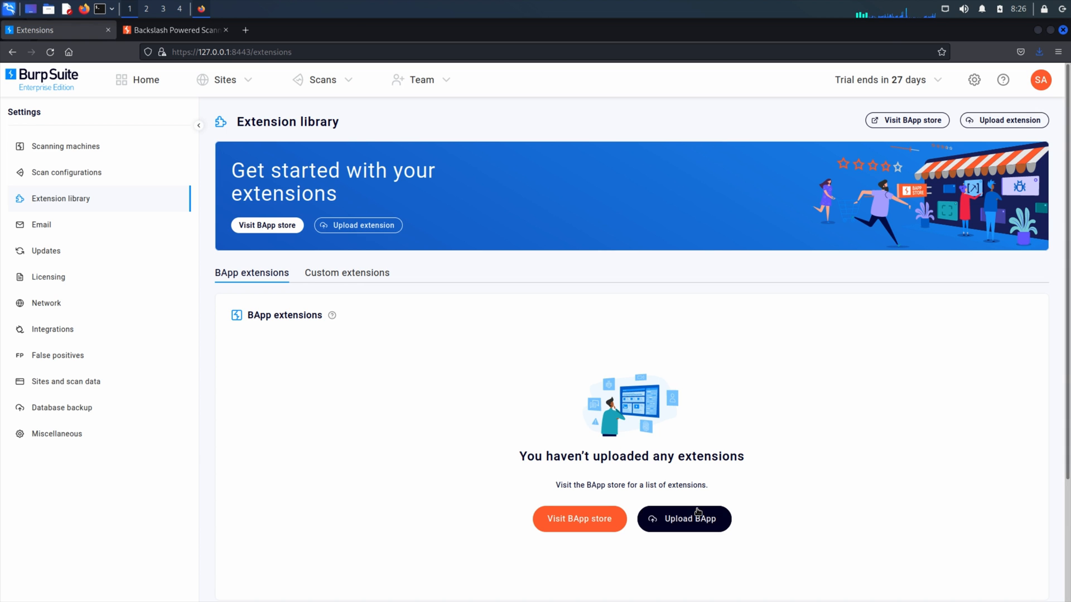
Upload the downloaded Backslash Powered Scanner .bapp file, adding version 1.21.
click(684, 519)
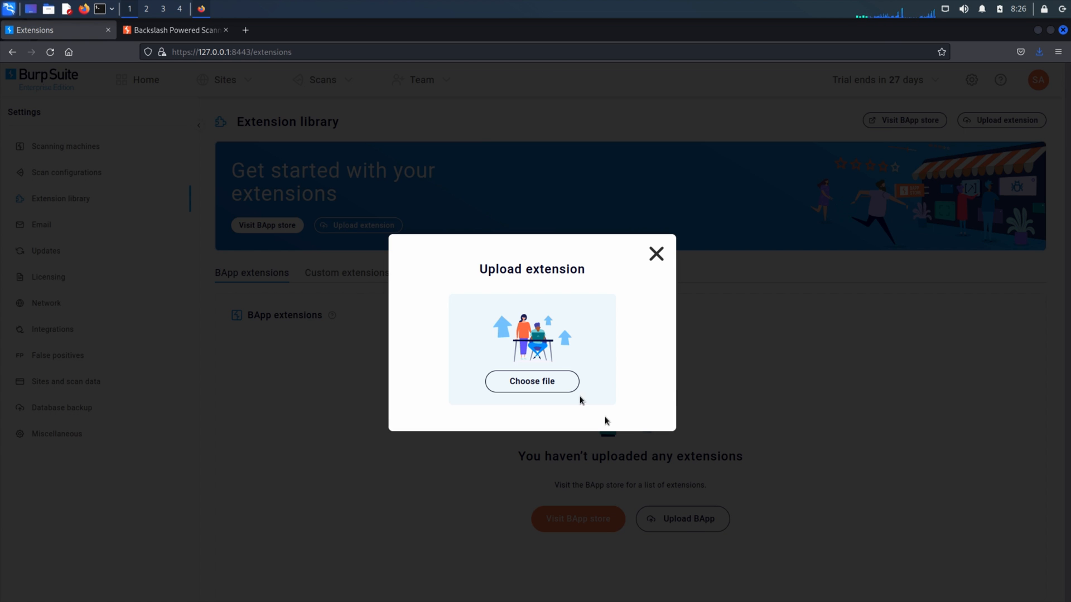
click(531, 381)
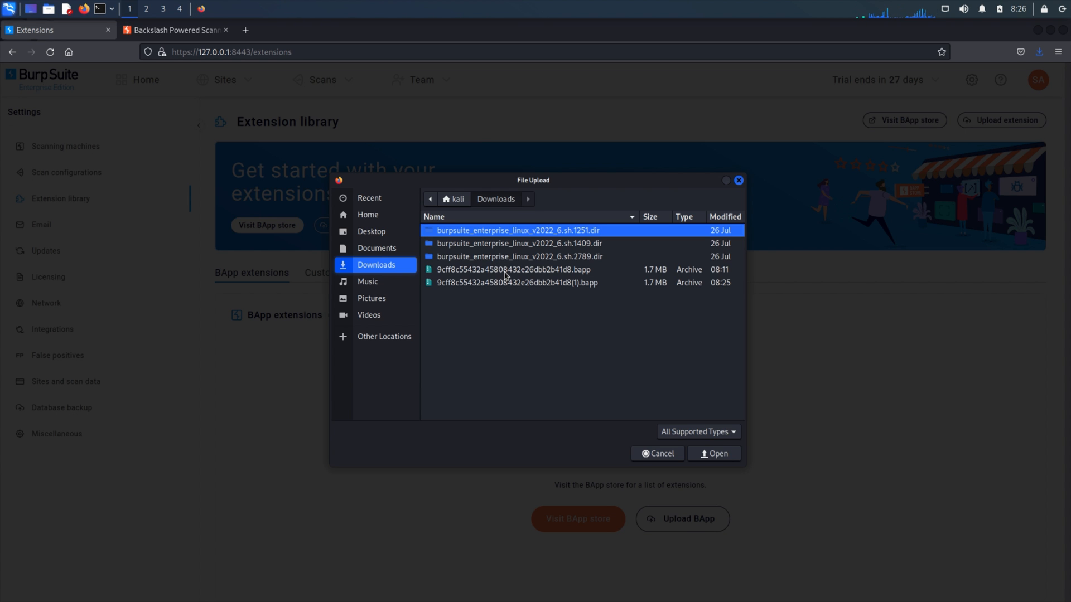
click(516, 268)
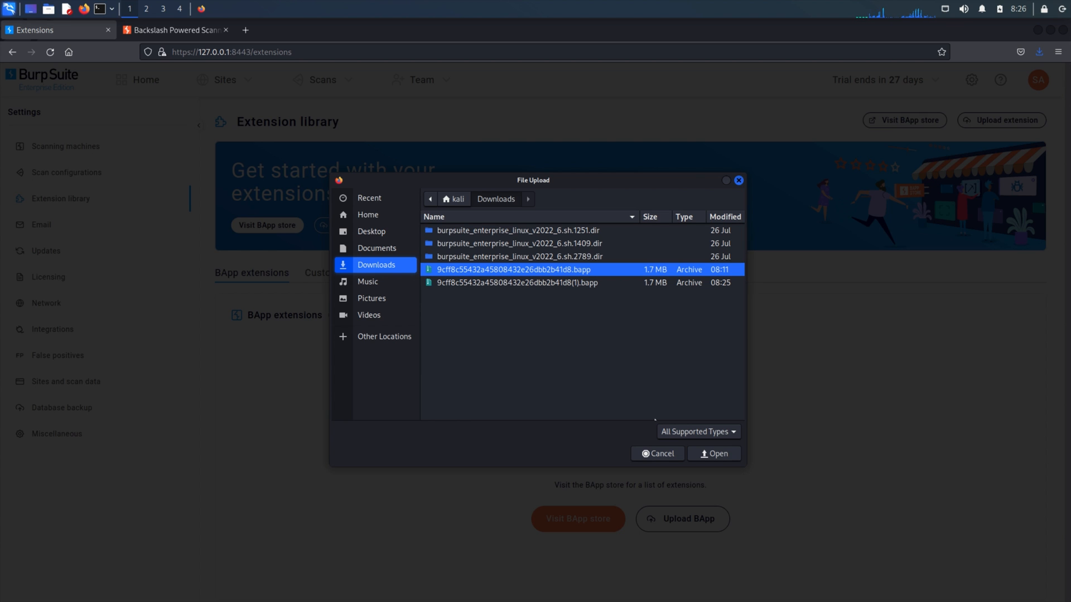
mouse_move(718, 453)
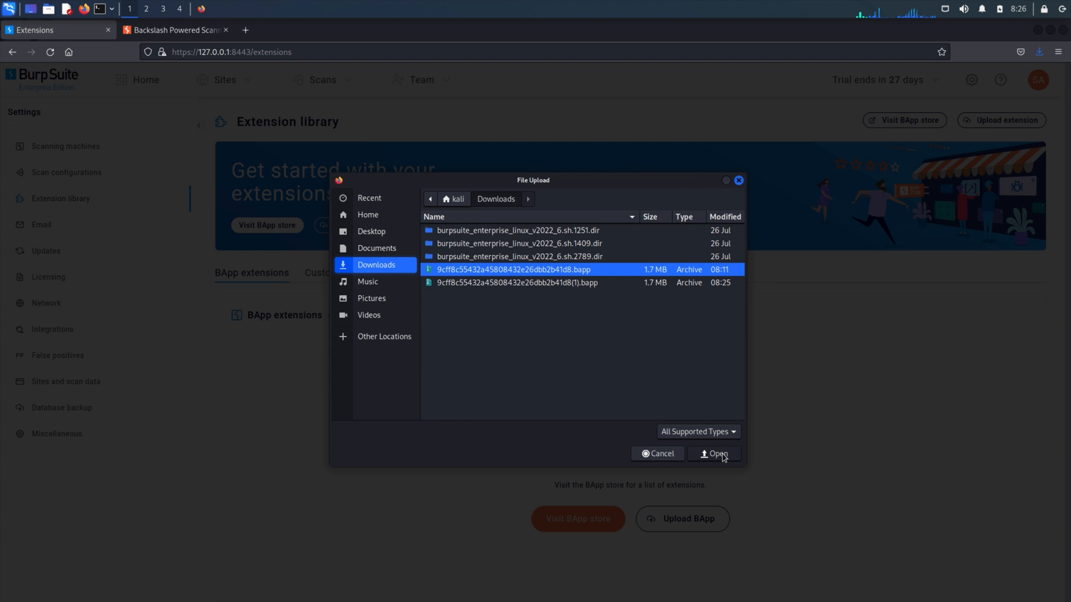
click(714, 453)
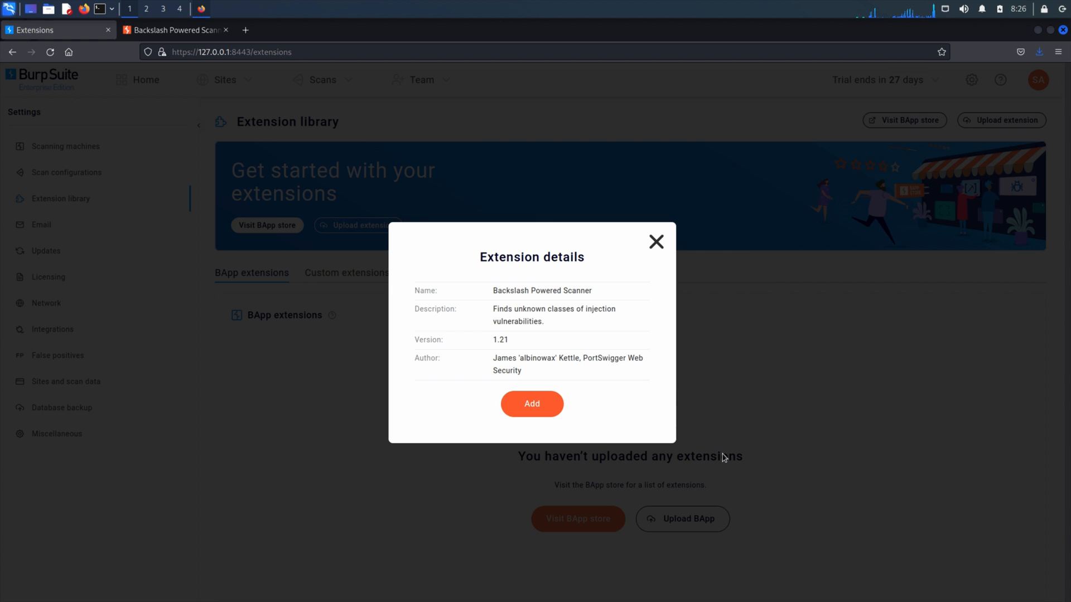
click(531, 404)
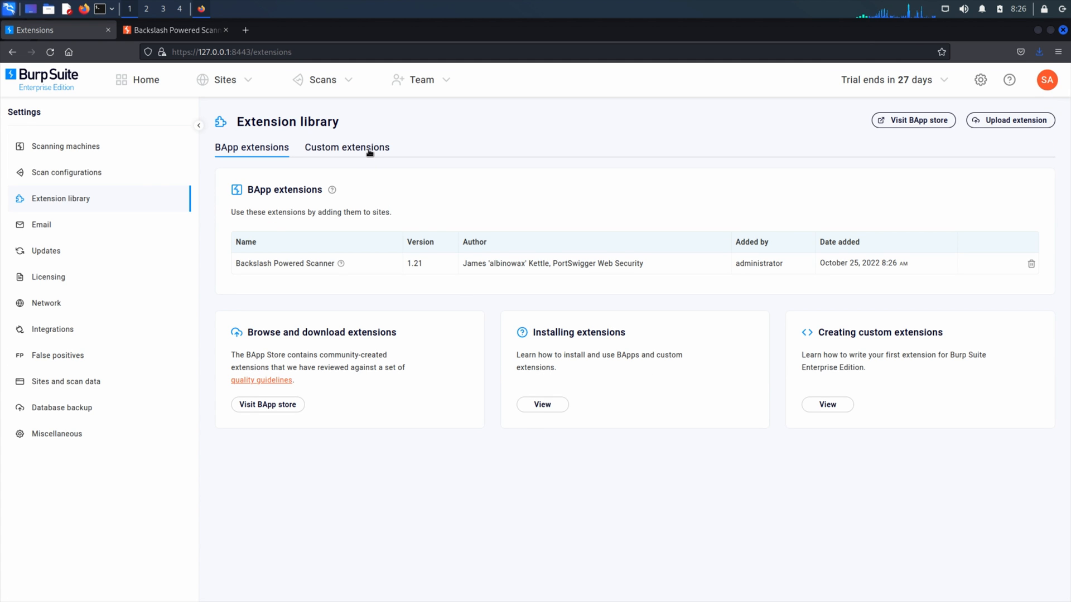
Start a custom extension upload and browse to Add-Headers-Java.jar on the Desktop.
click(347, 148)
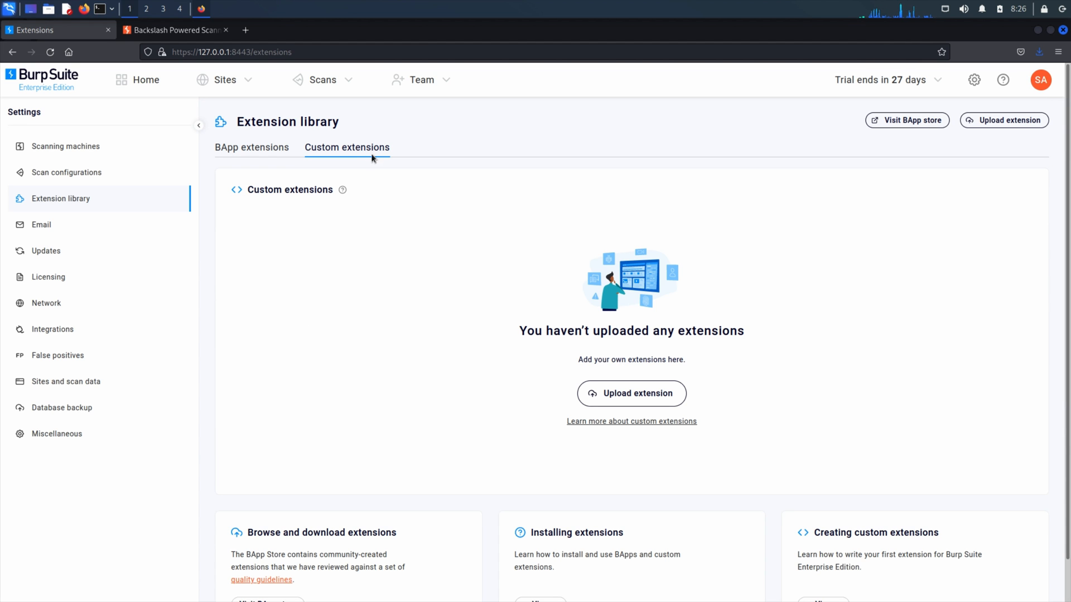
mouse_move(391, 185)
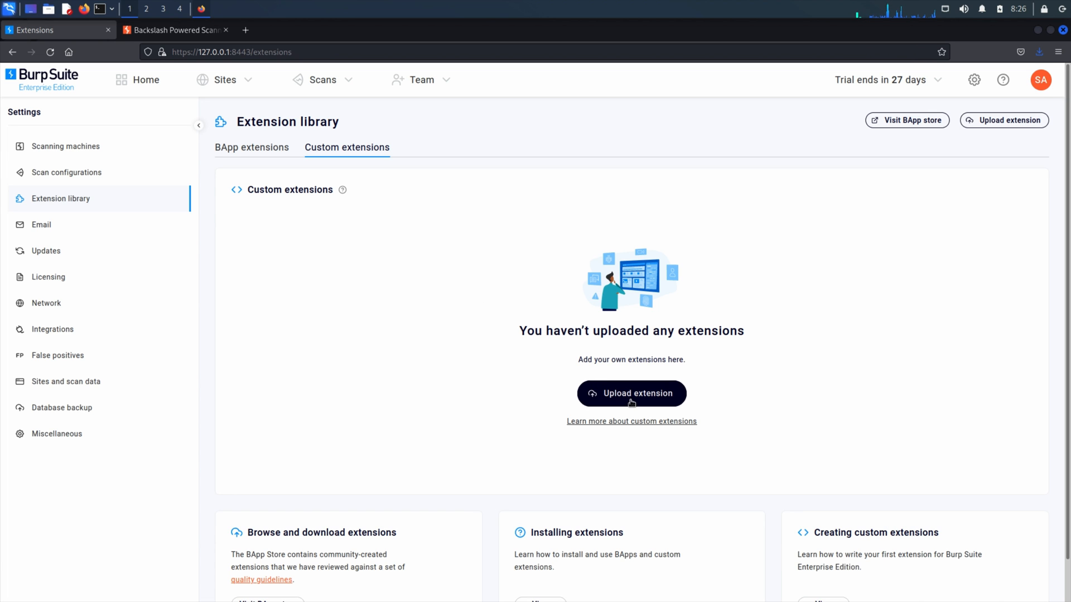
click(630, 393)
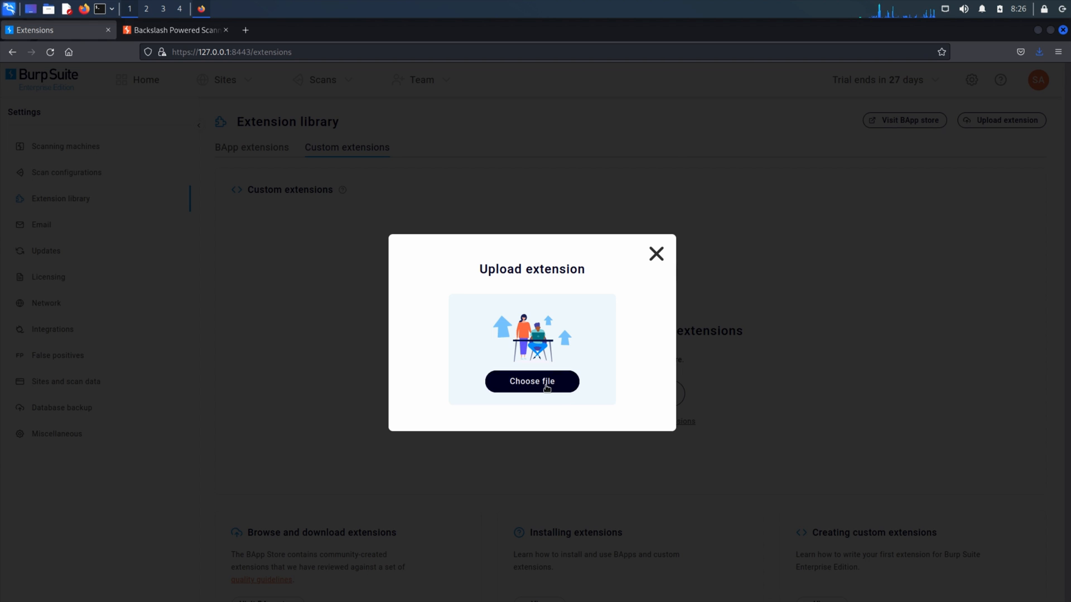
click(532, 381)
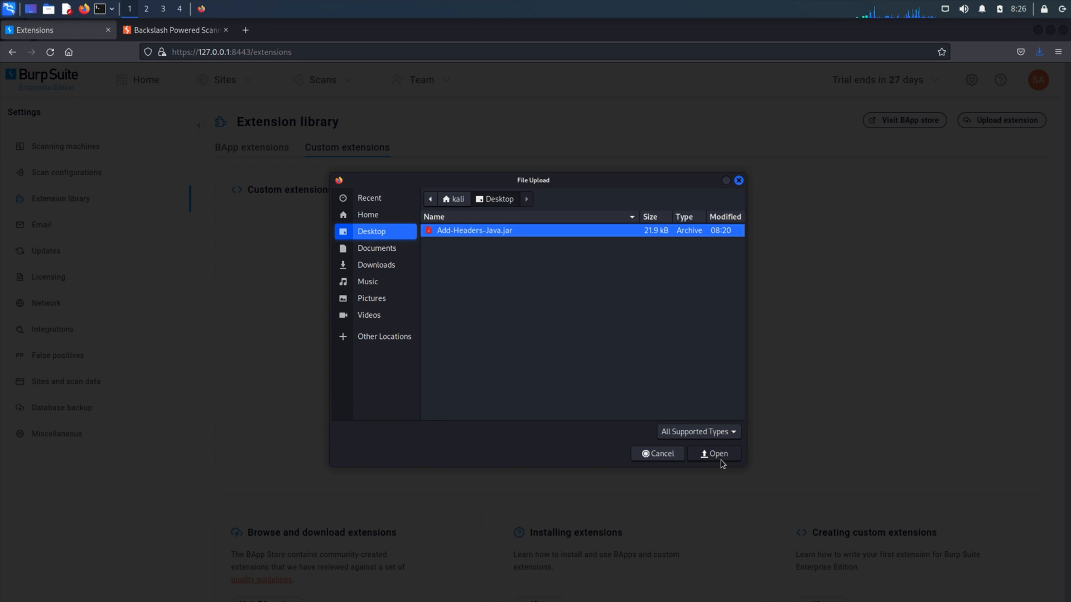